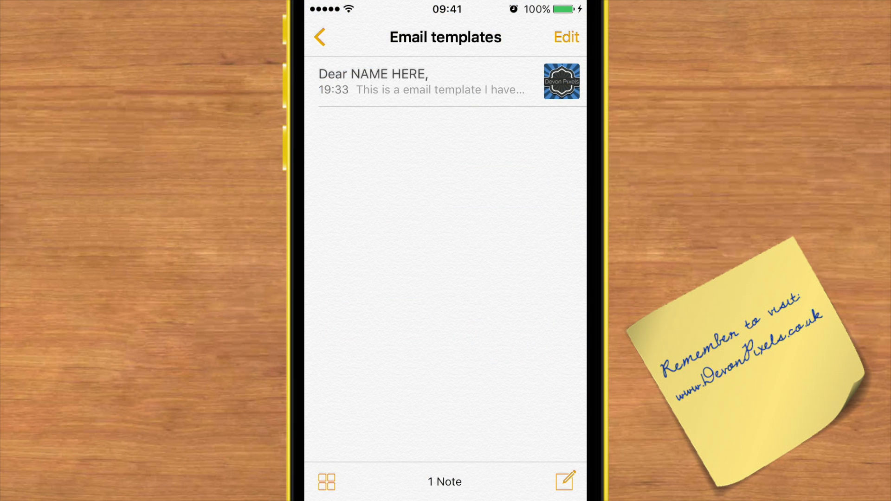
# Step: Create a new blank note from the compose icon in the Email templates folder
pyautogui.click(564, 482)
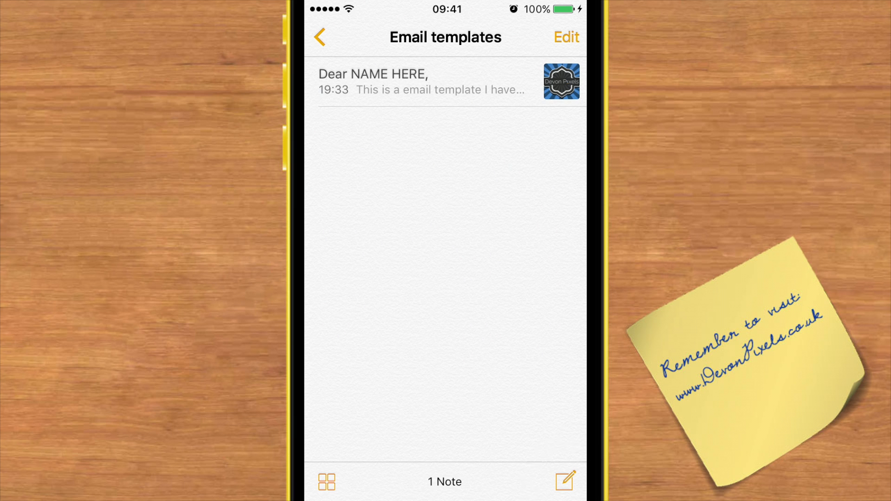
pyautogui.click(564, 483)
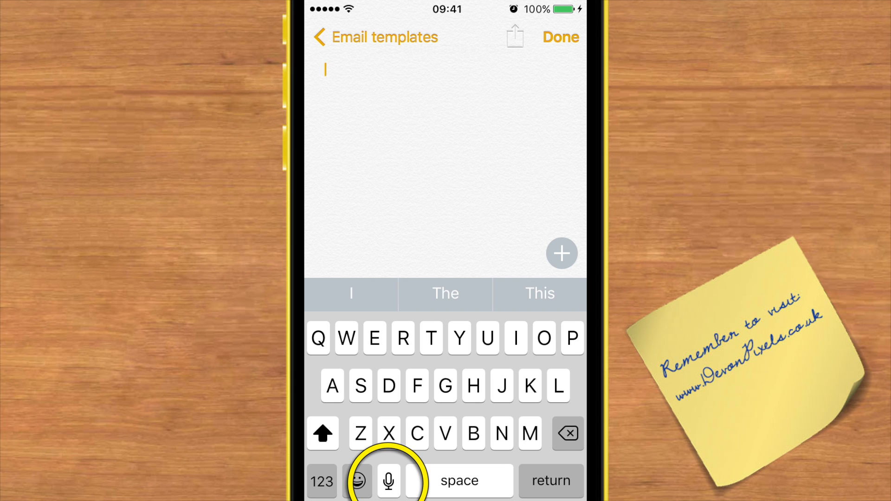
# Step: Dictate 'This is a great method for those who want to... using my voice' into the note and end dictation
pyautogui.click(388, 480)
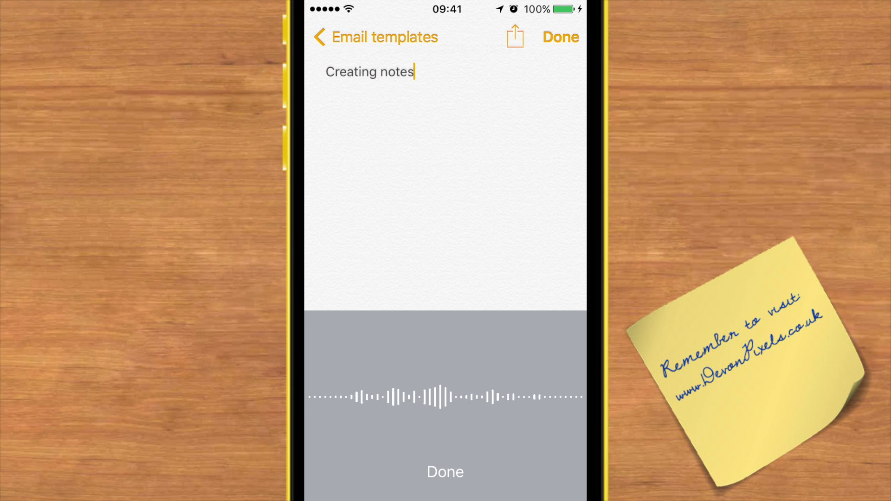
pyautogui.write('using my voice.')
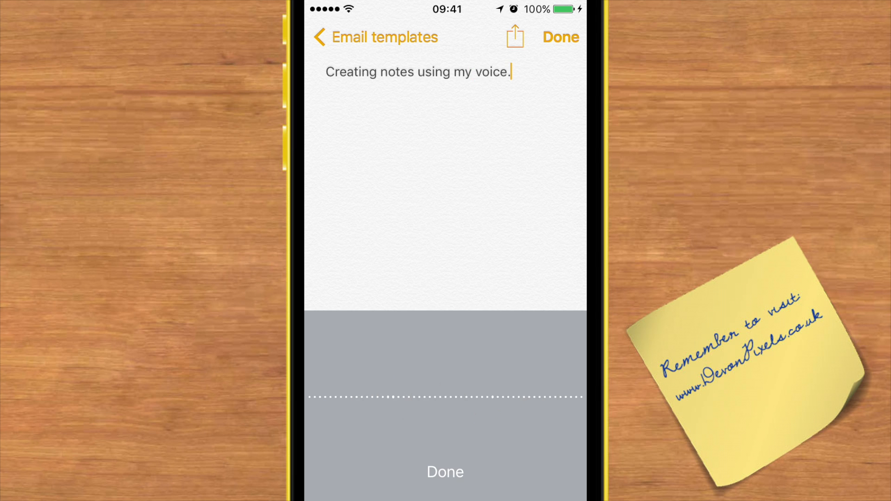
pyautogui.write('This is a')
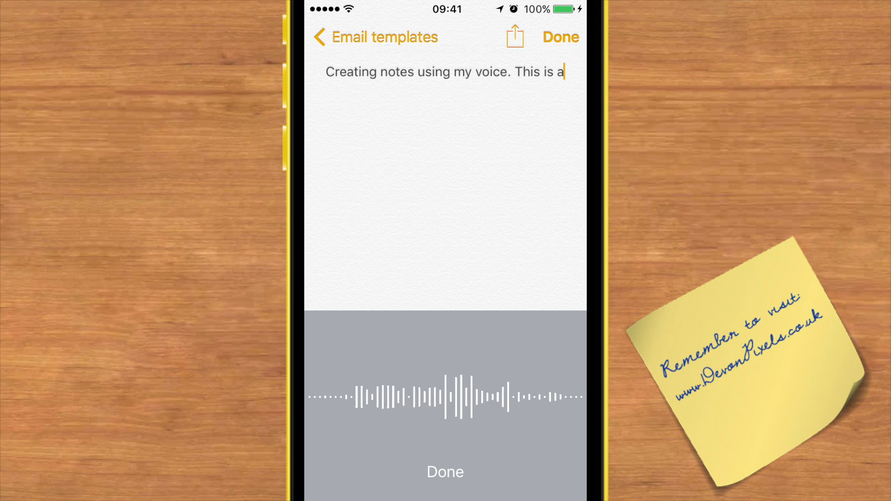
pyautogui.write('great method for those who')
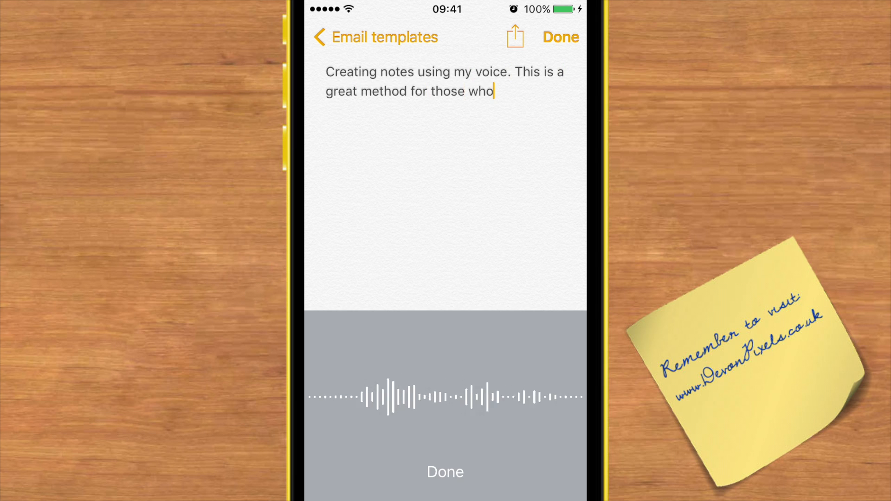
pyautogui.write('want to')
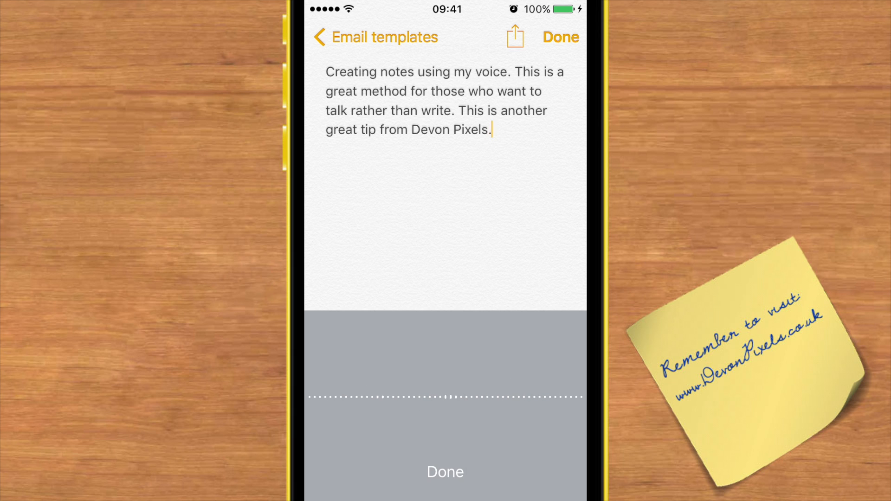
pyautogui.write('What do you')
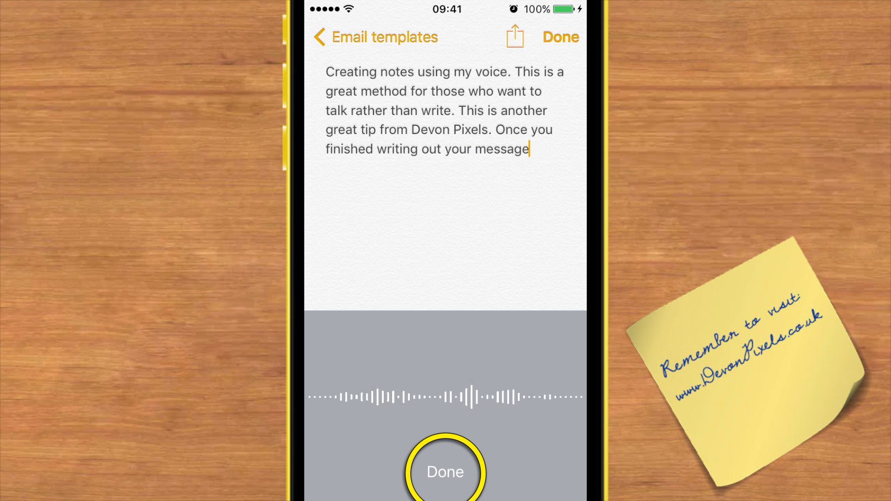
pyautogui.click(445, 471)
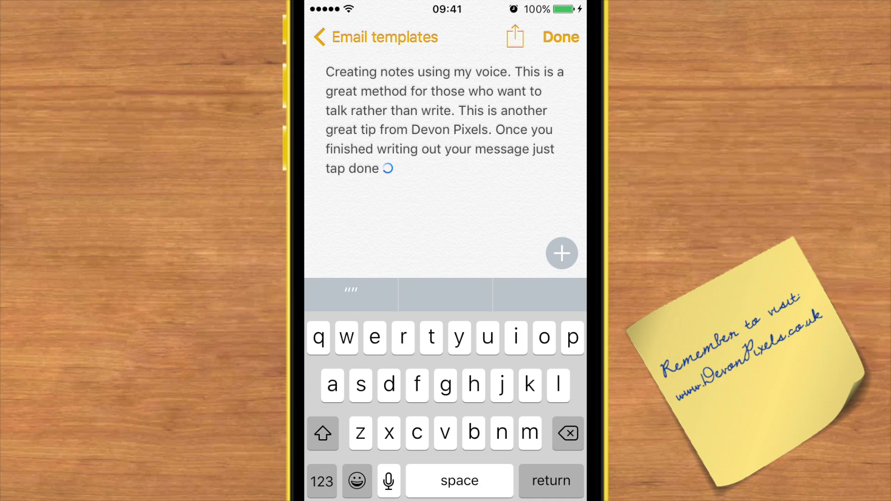